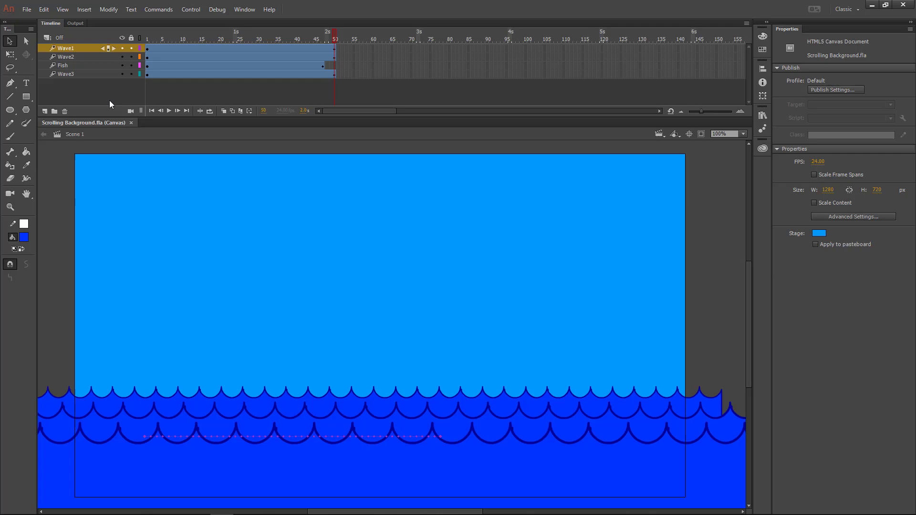
Bring up the File menu to start a new document
{"action": "left_click", "coordinate": [30, 9]}
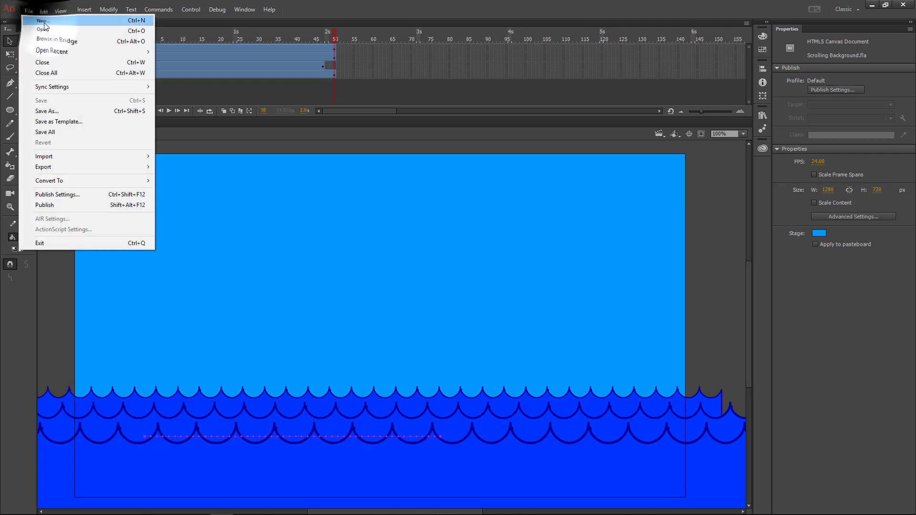
Create a new ActionScript 3.0 document, 1280×720 at 24 fps, with a blue background
{"action": "left_click", "coordinate": [39, 20]}
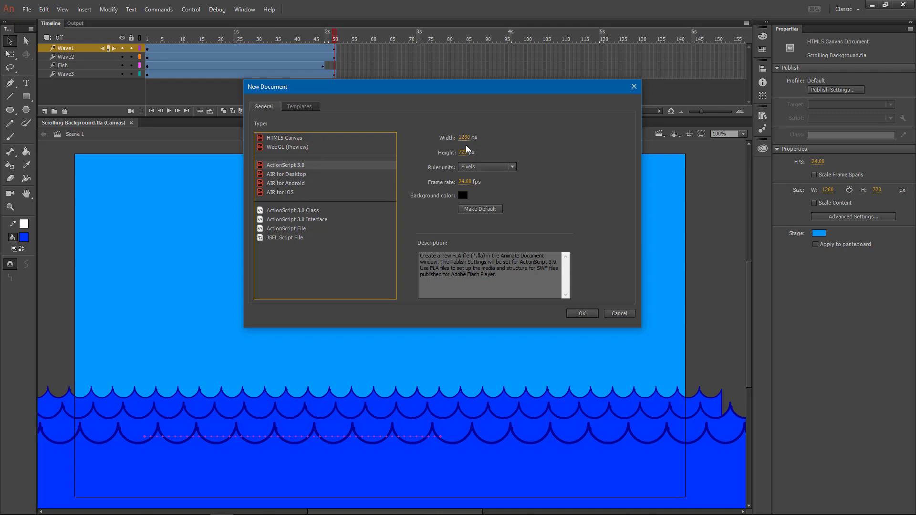
{"action": "mouse_move", "coordinate": [592, 170]}
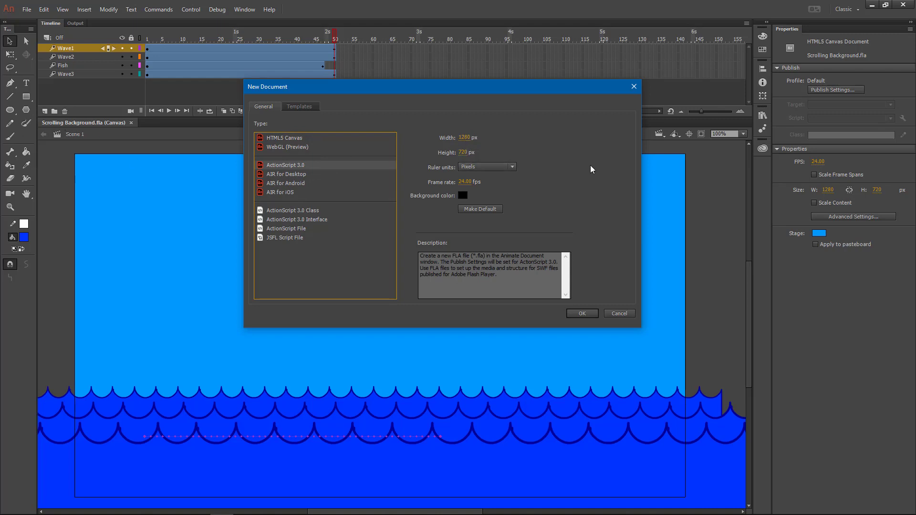
{"action": "left_click", "coordinate": [462, 196]}
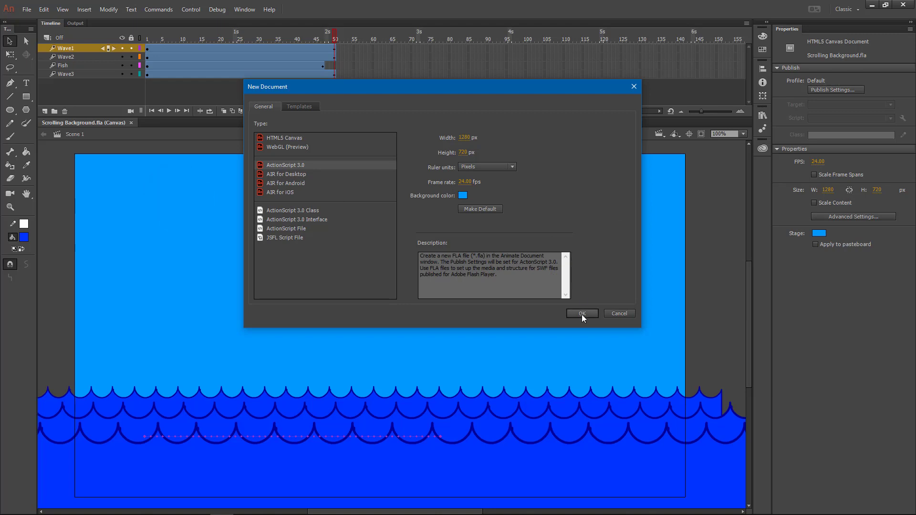
{"action": "left_click", "coordinate": [582, 313]}
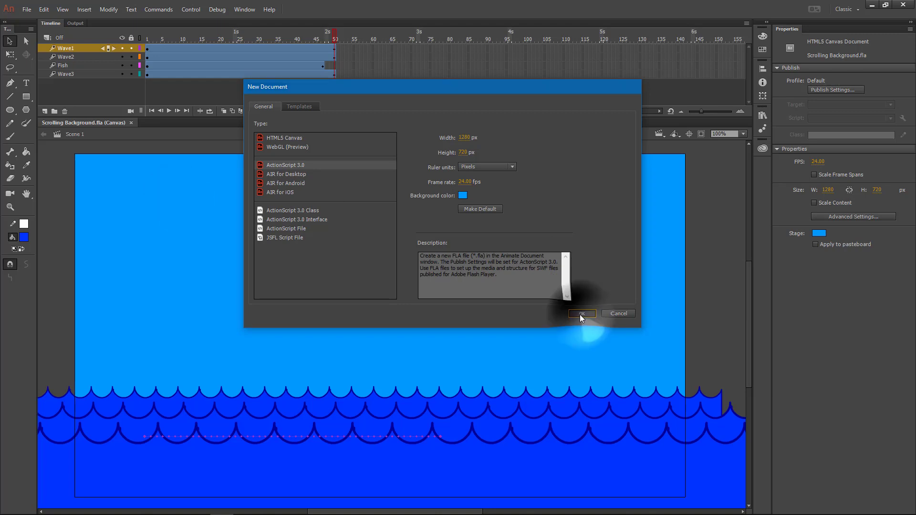
{"action": "left_click", "coordinate": [581, 313]}
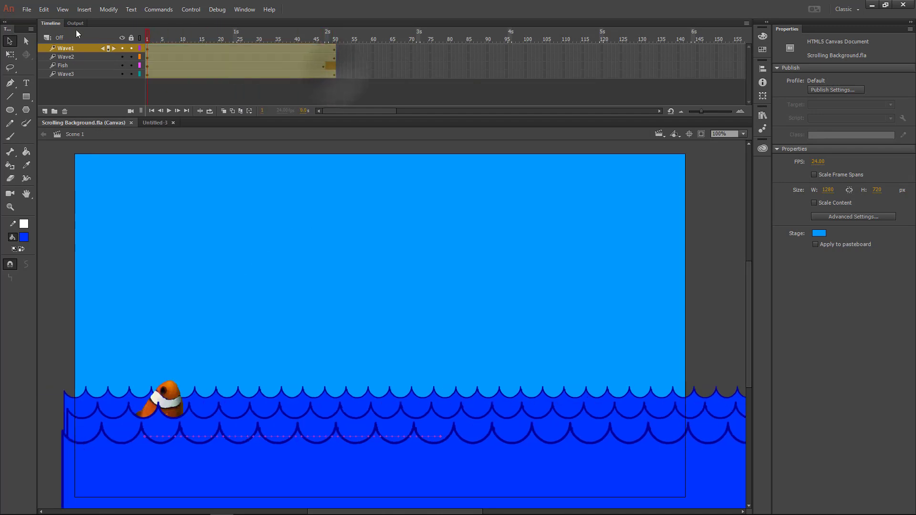
Select and copy all frames across the waves and fish layers of Scrolling Background
{"action": "left_click", "coordinate": [63, 74]}
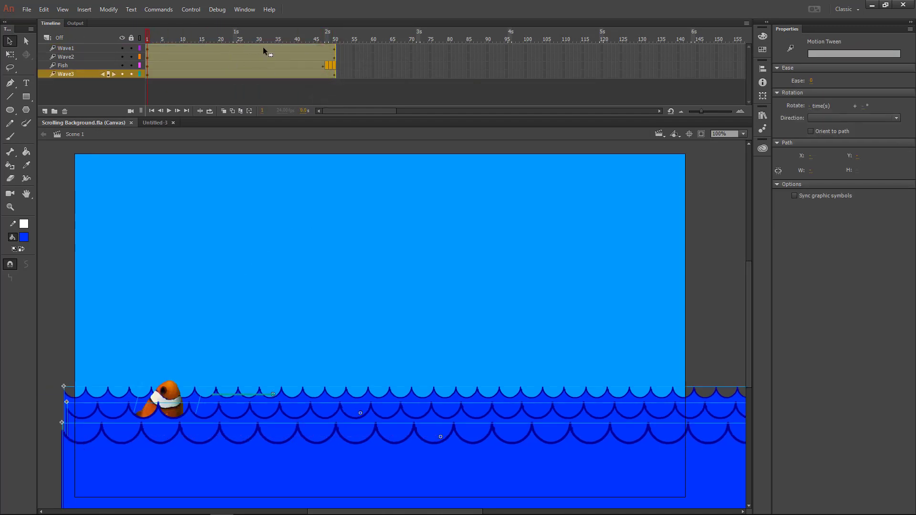
{"action": "right_click", "coordinate": [264, 53]}
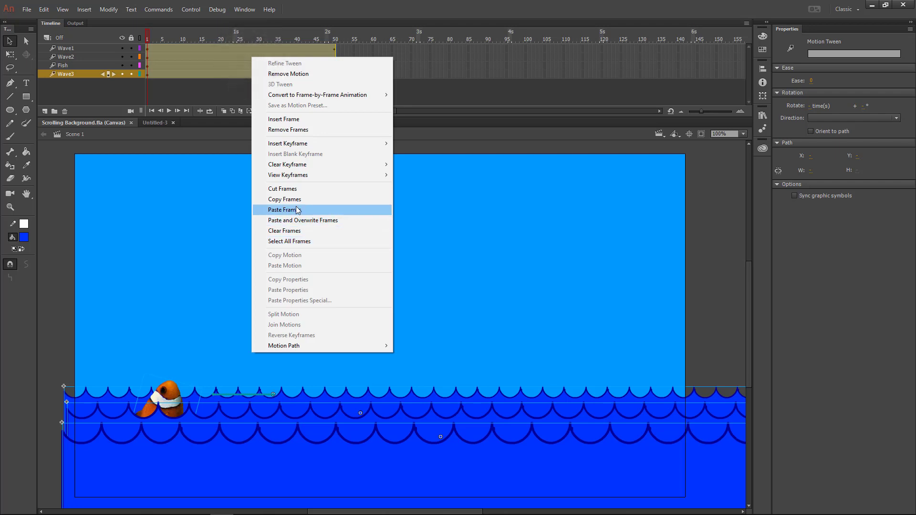
{"action": "left_click", "coordinate": [282, 210]}
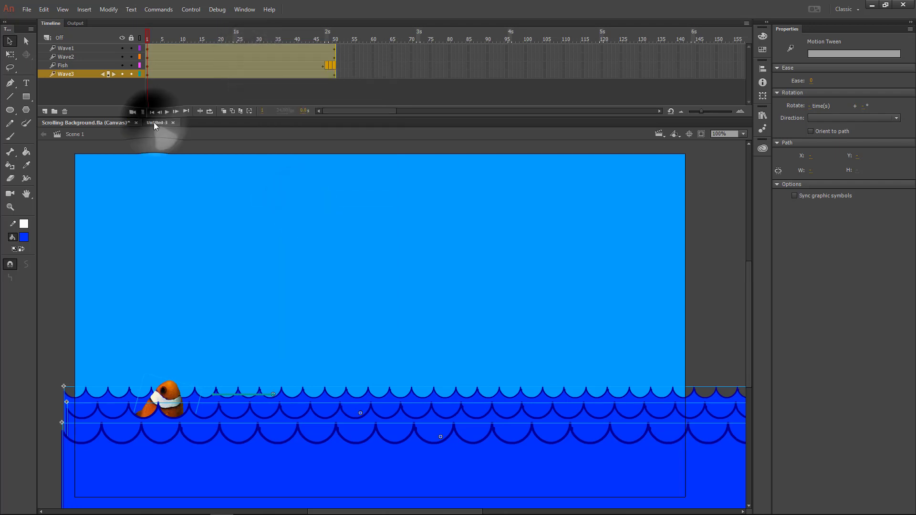
Paste and overwrite the copied frames onto Layer_1 of the untitled document
{"action": "right_click", "coordinate": [145, 47]}
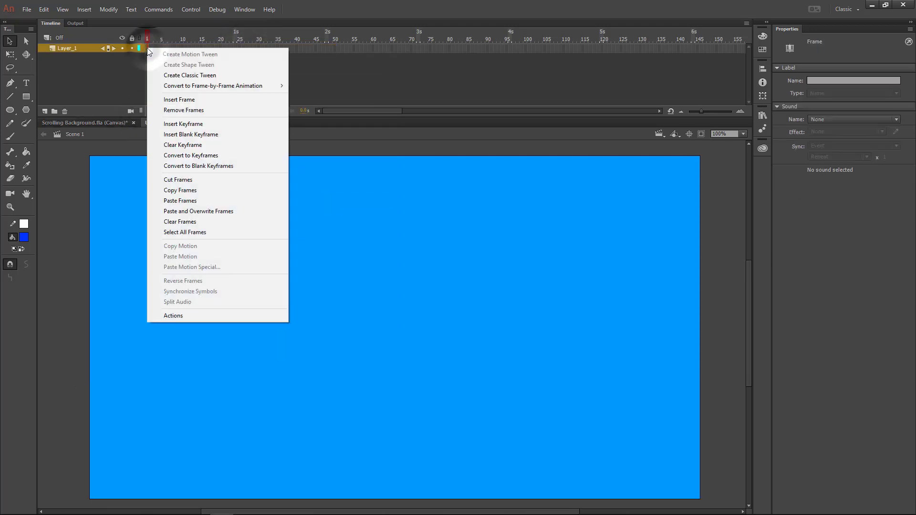
{"action": "mouse_move", "coordinate": [180, 191]}
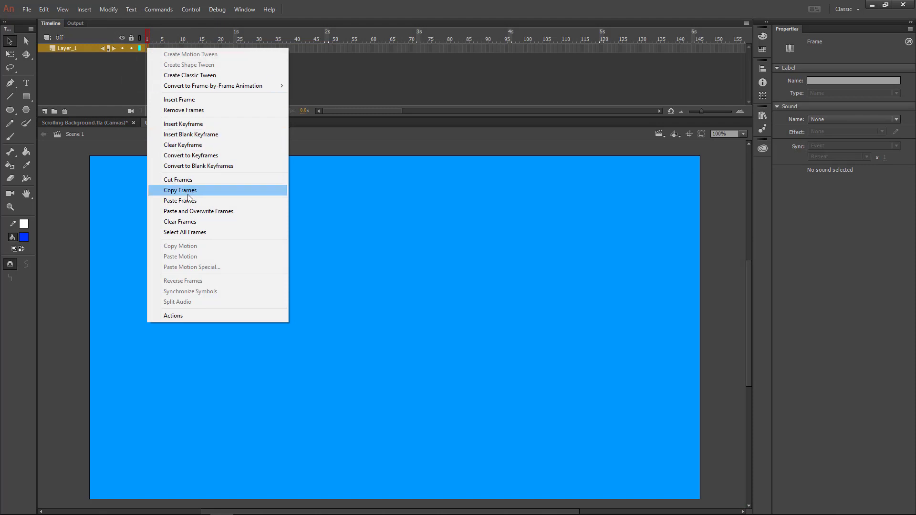
{"action": "mouse_move", "coordinate": [218, 211]}
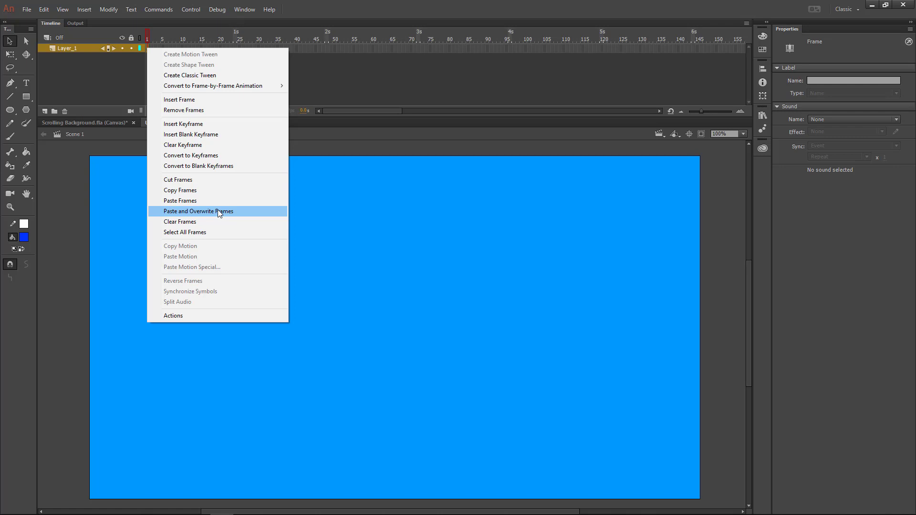
{"action": "left_click", "coordinate": [198, 212]}
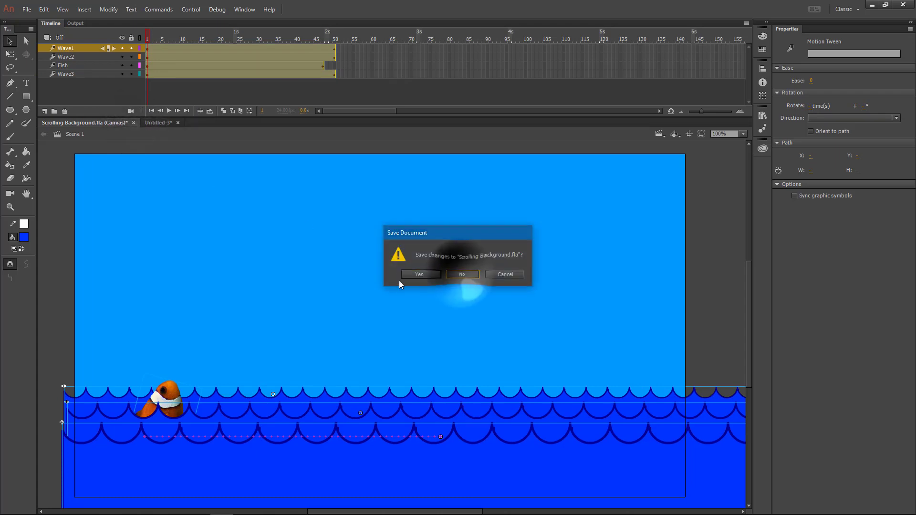
Discard changes to the canvas Scrolling Background.fla, leaving only the untitled document open
{"action": "left_click", "coordinate": [462, 275]}
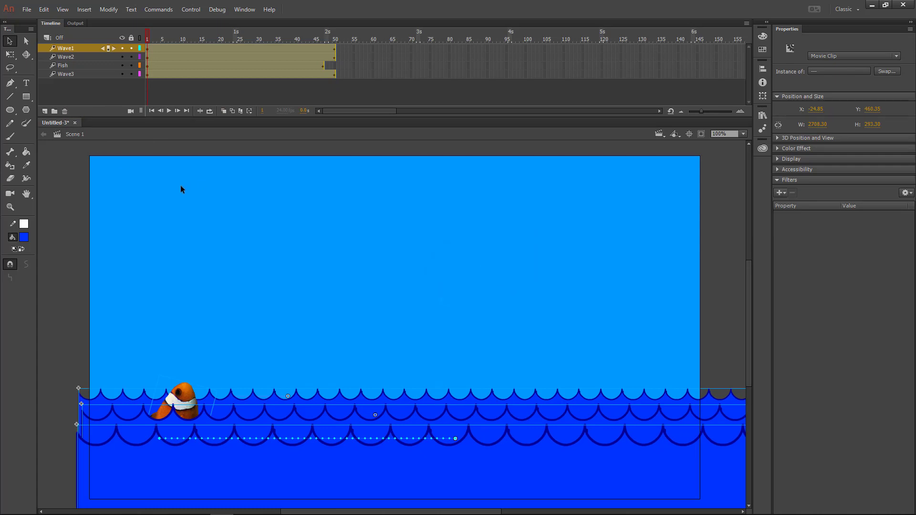
{"action": "left_click", "coordinate": [217, 9]}
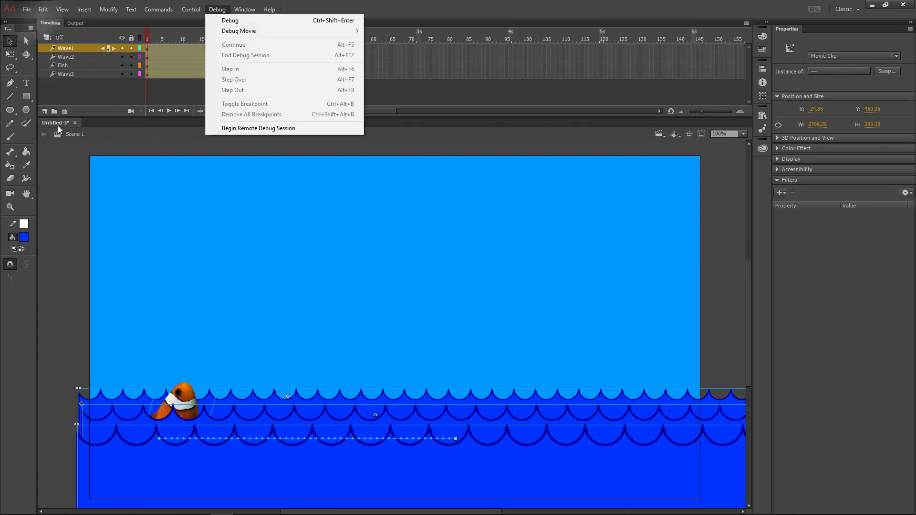
{"action": "left_click", "coordinate": [27, 9]}
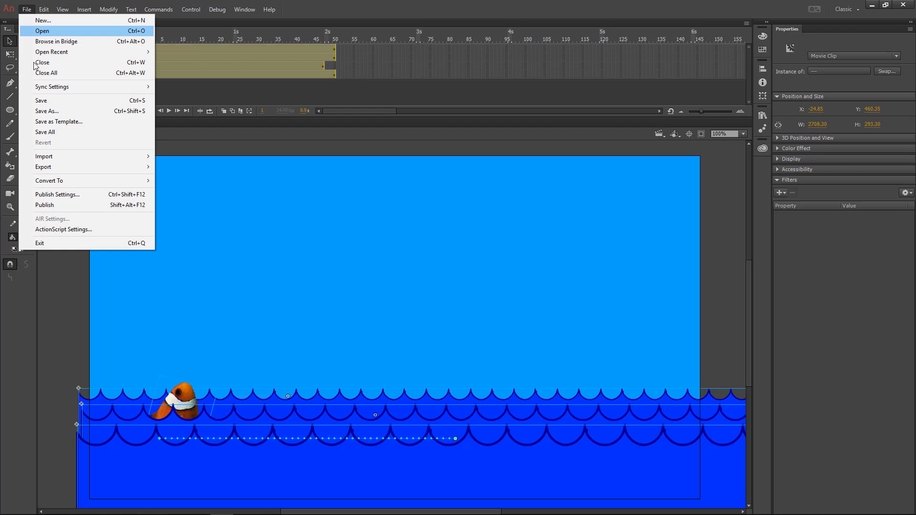
Save as Scrolling Background.fla in the Animate folder, replacing the existing file
{"action": "left_click", "coordinate": [47, 111]}
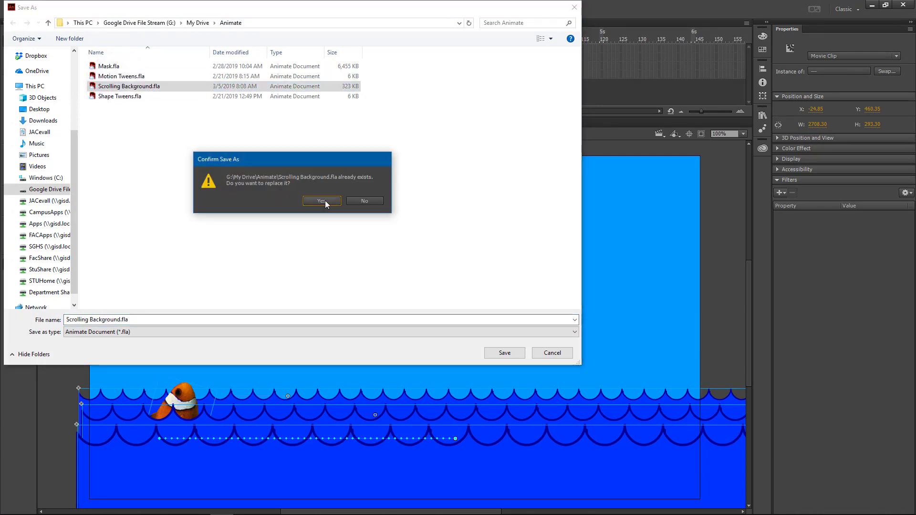
{"action": "left_click", "coordinate": [322, 201]}
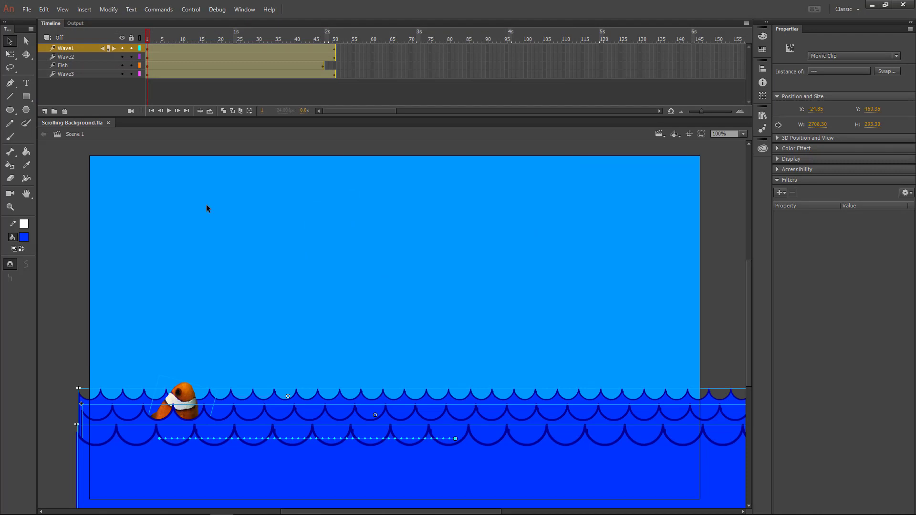
{"action": "mouse_move", "coordinate": [141, 198]}
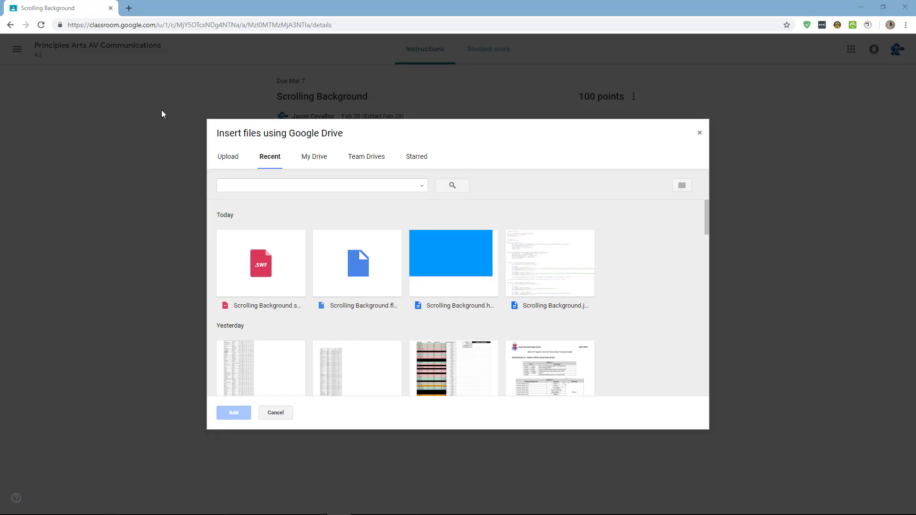
{"action": "mouse_move", "coordinate": [262, 414]}
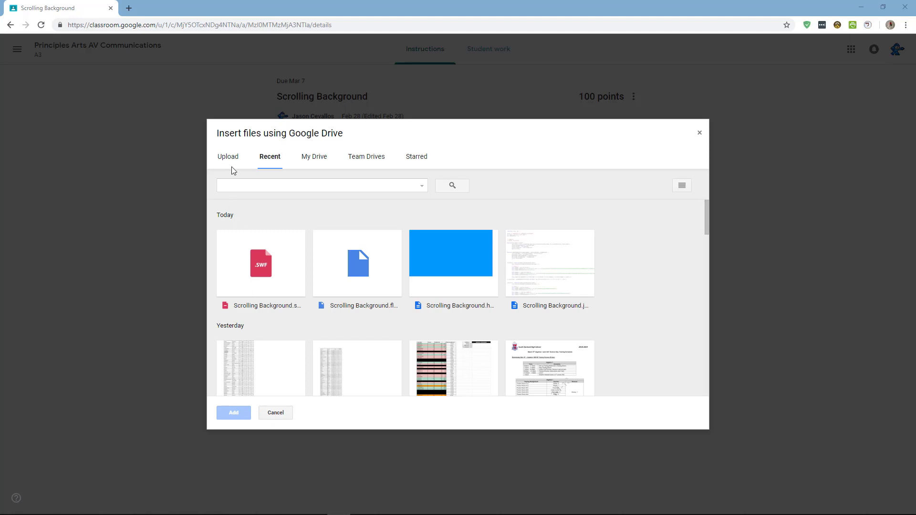
Choose the Scrolling Background SWF from recent Drive files, not the FLA
{"action": "left_click", "coordinate": [260, 273]}
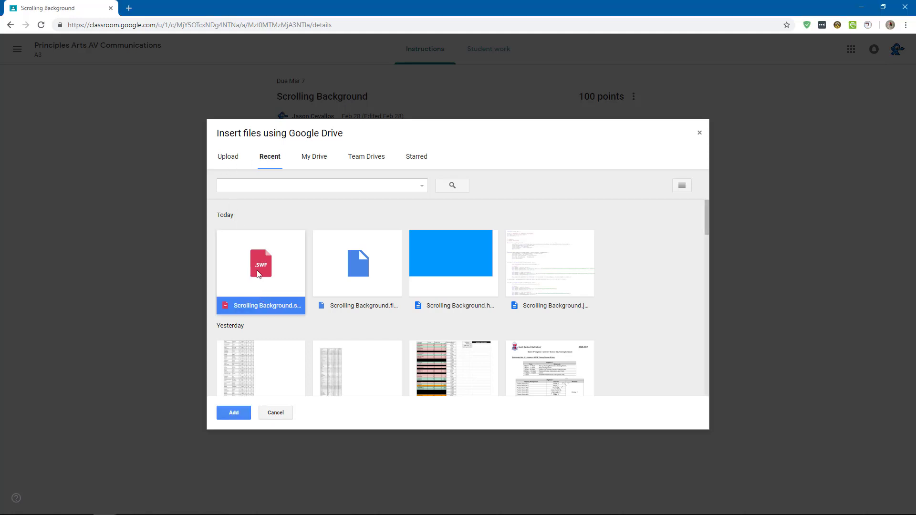
{"action": "mouse_move", "coordinate": [278, 289]}
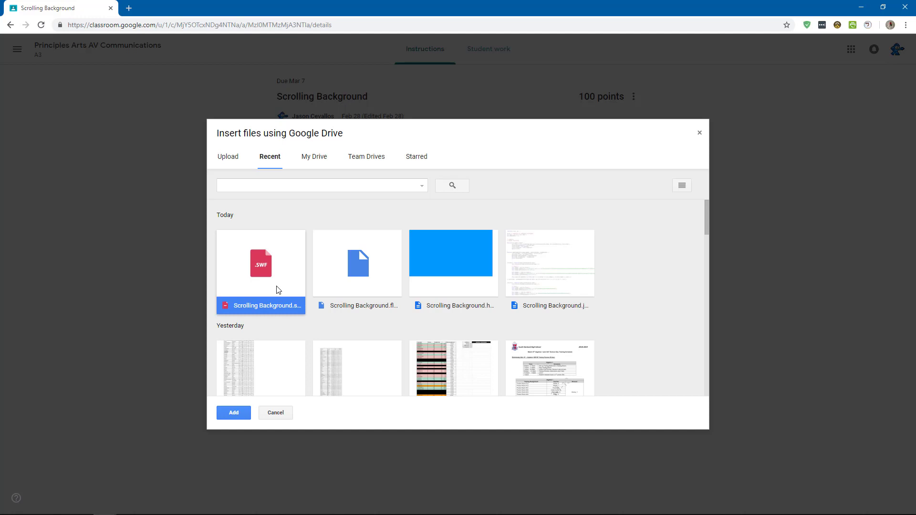
{"action": "mouse_move", "coordinate": [343, 264]}
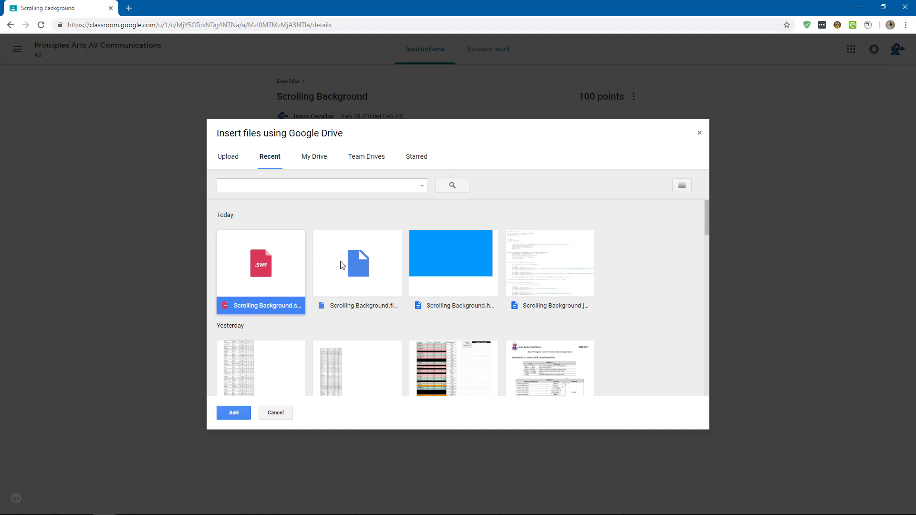
{"action": "left_click", "coordinate": [357, 263]}
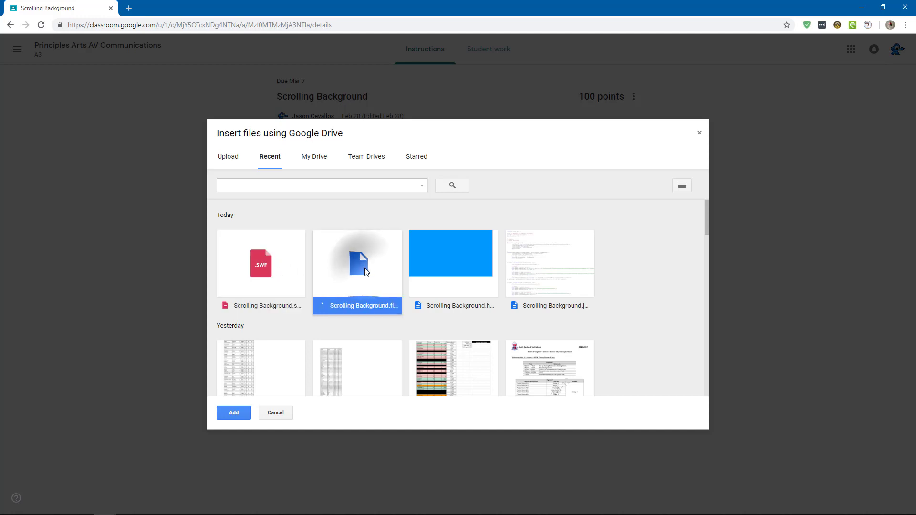
{"action": "left_click", "coordinate": [260, 263]}
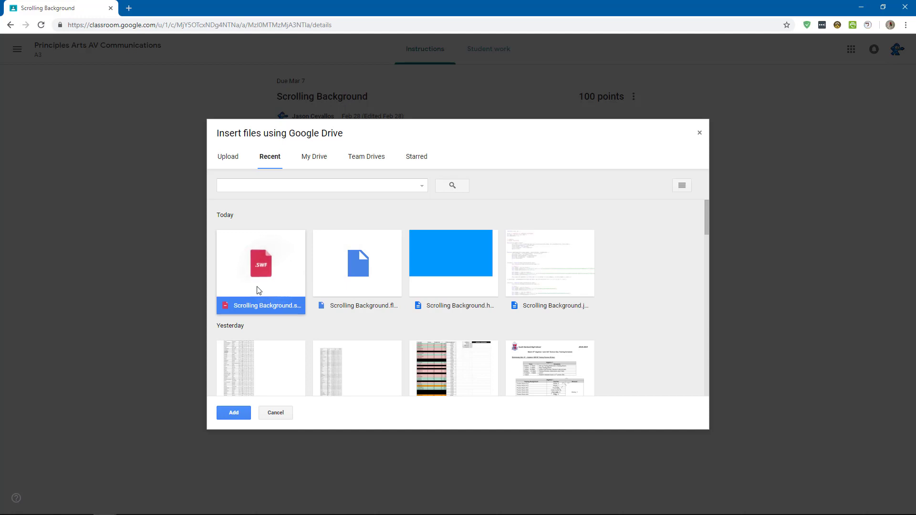
{"action": "mouse_move", "coordinate": [272, 273]}
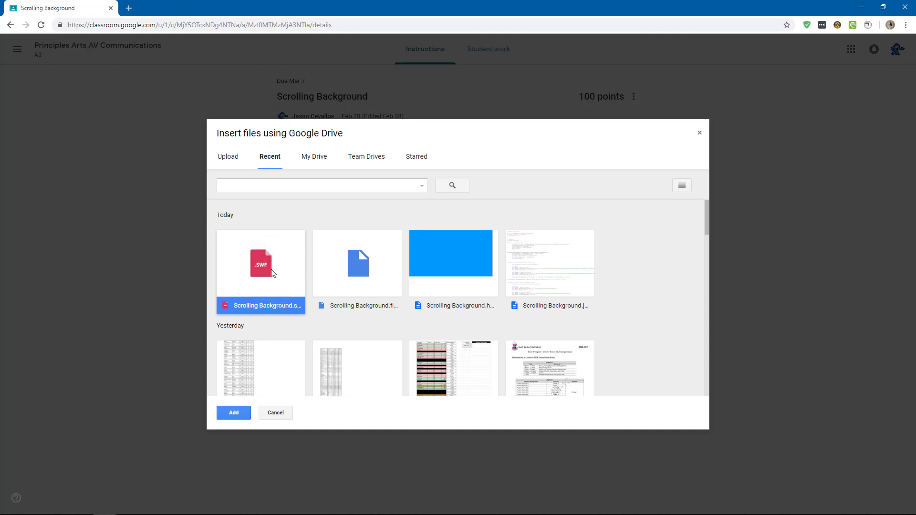